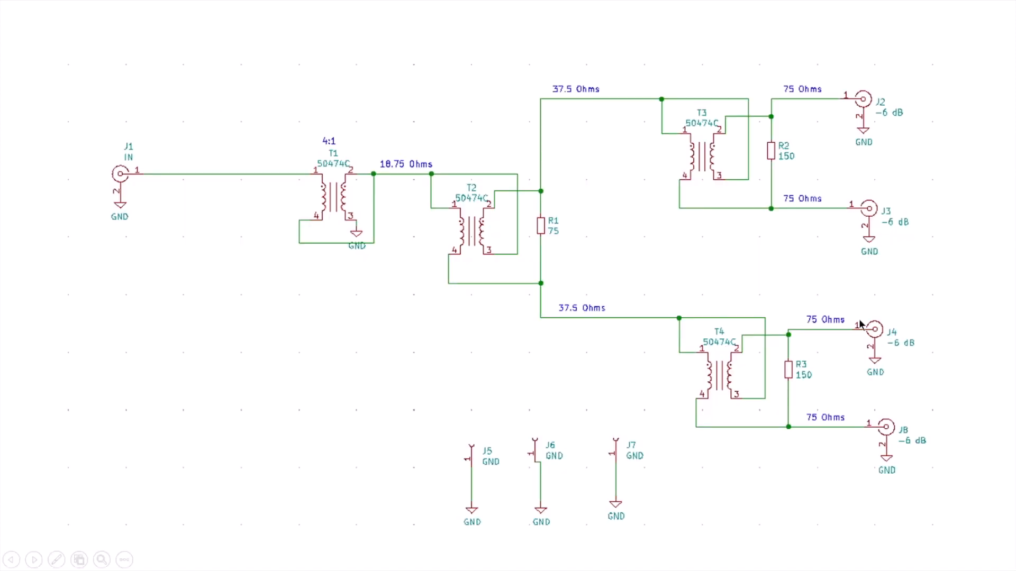
mouse_move(860, 325)
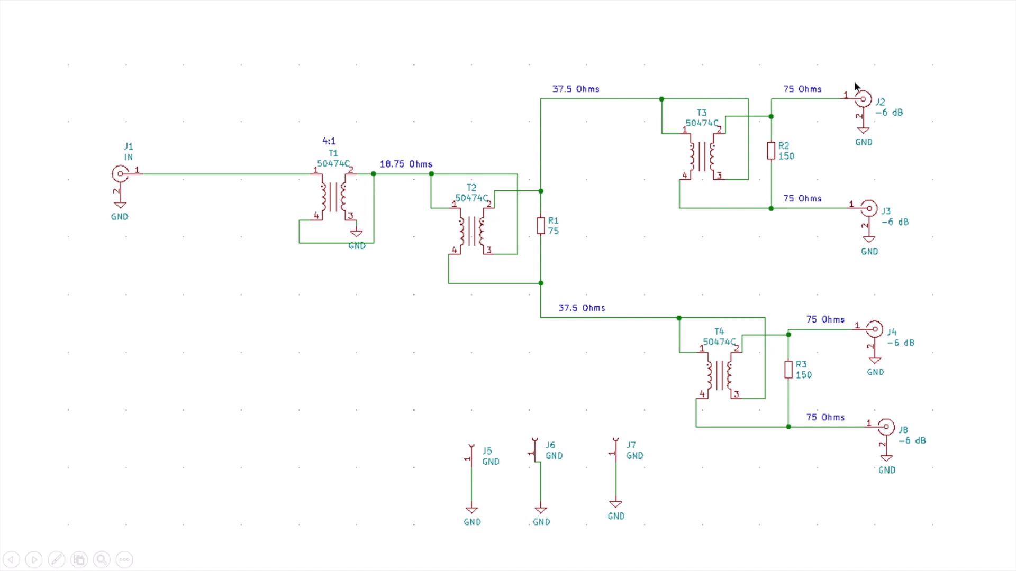
mouse_move(902, 232)
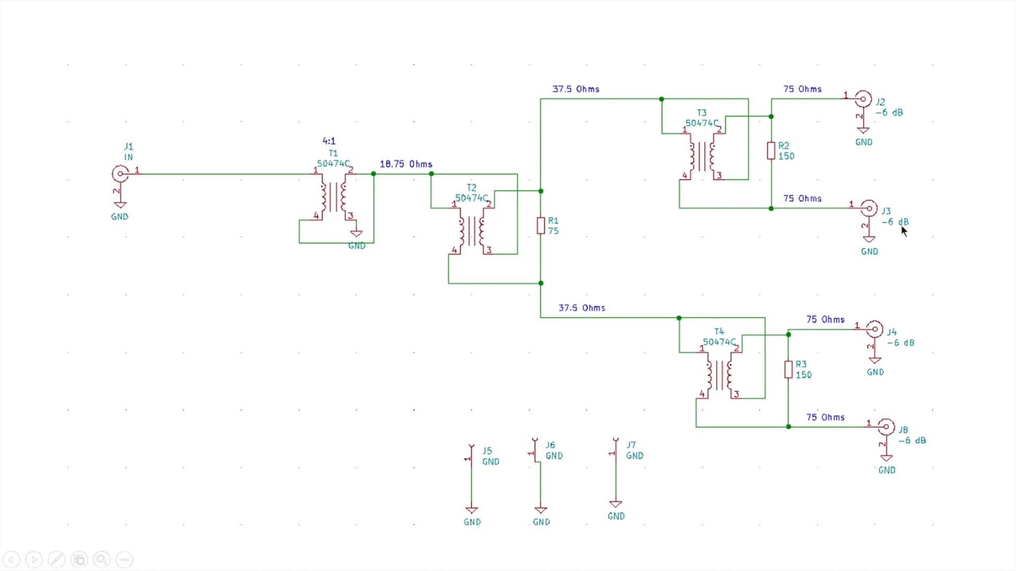
mouse_move(708, 154)
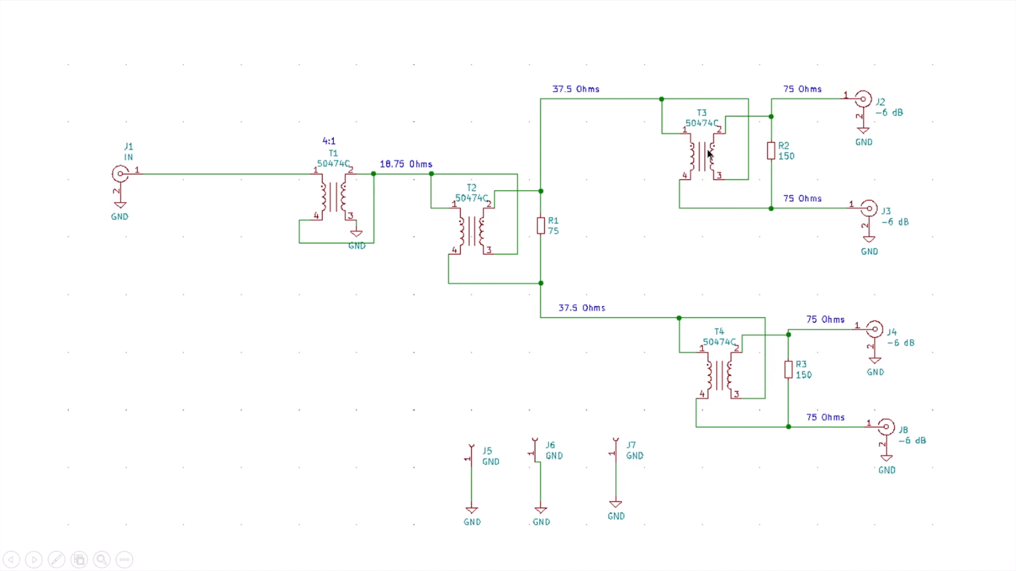
mouse_move(545, 103)
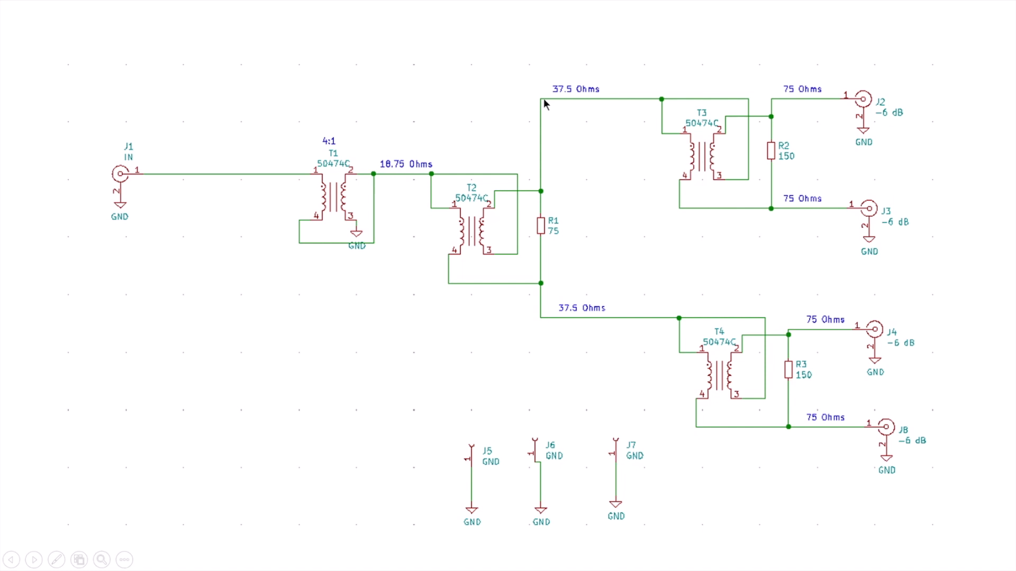
mouse_move(599, 100)
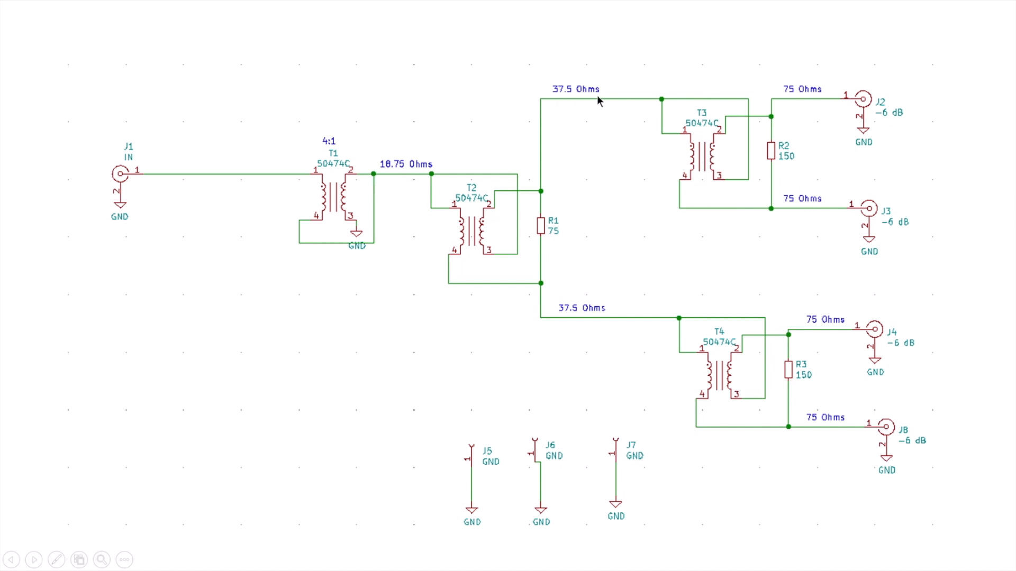
mouse_move(821, 429)
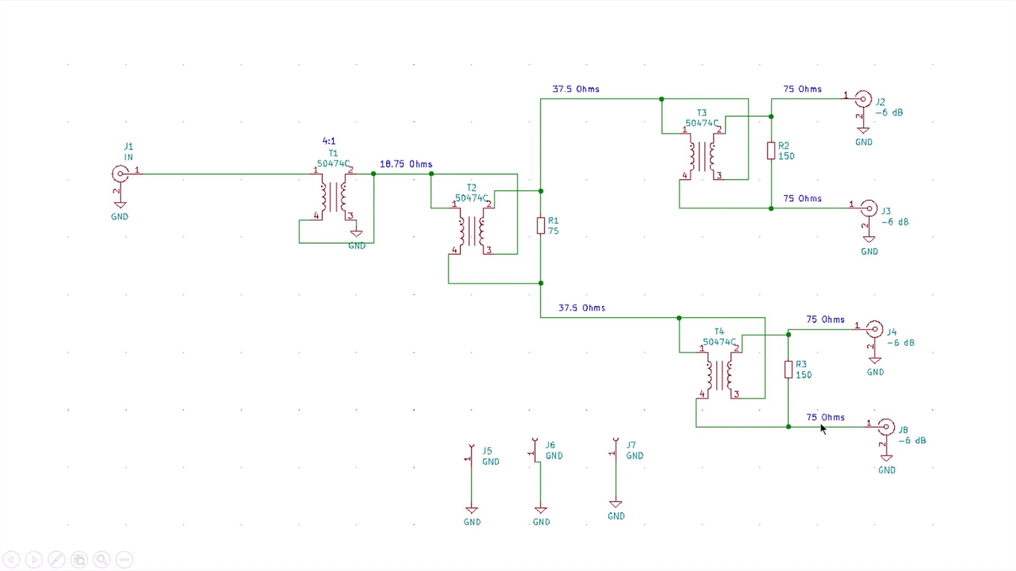
mouse_move(401, 241)
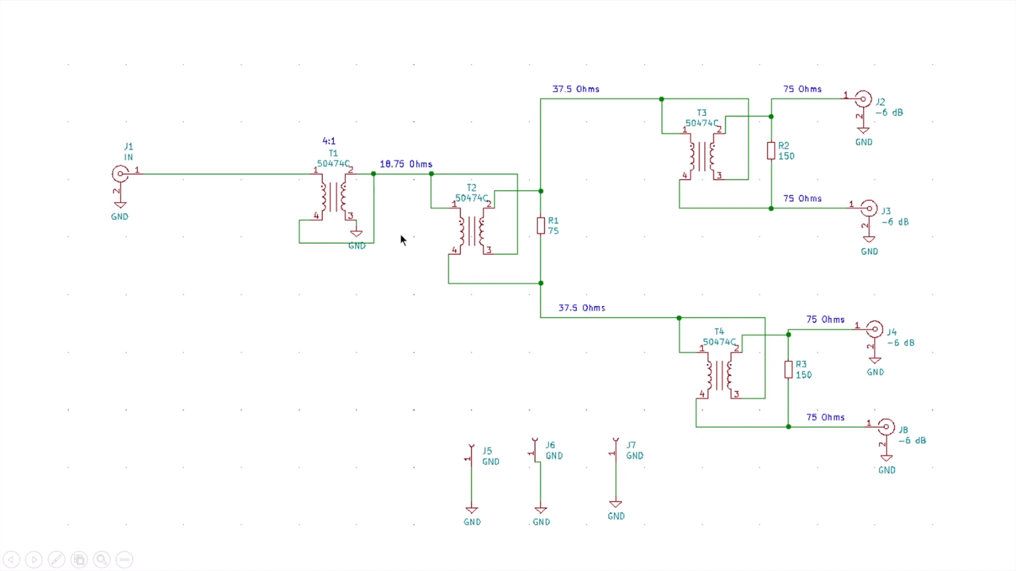
mouse_move(554, 157)
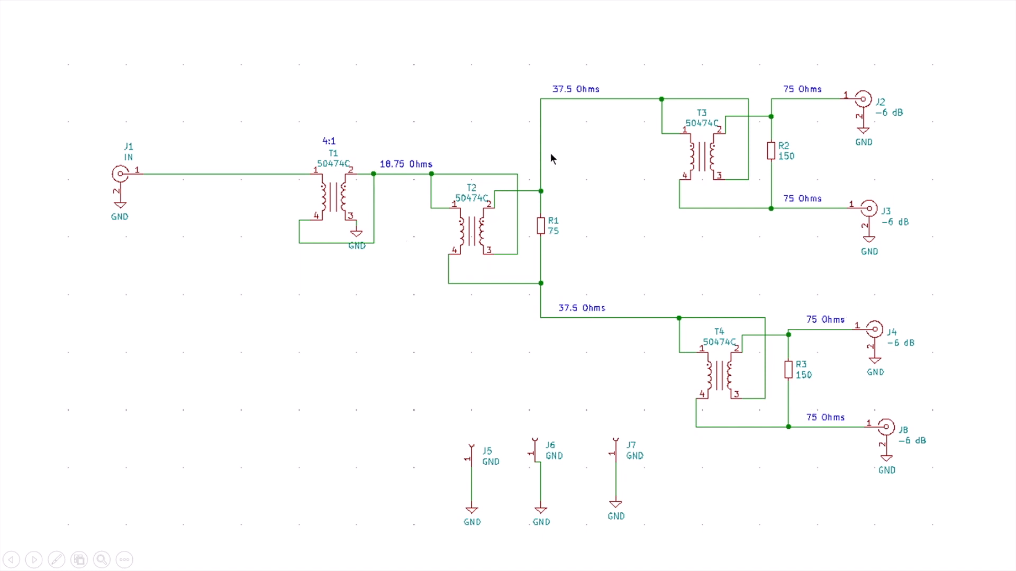
mouse_move(452, 226)
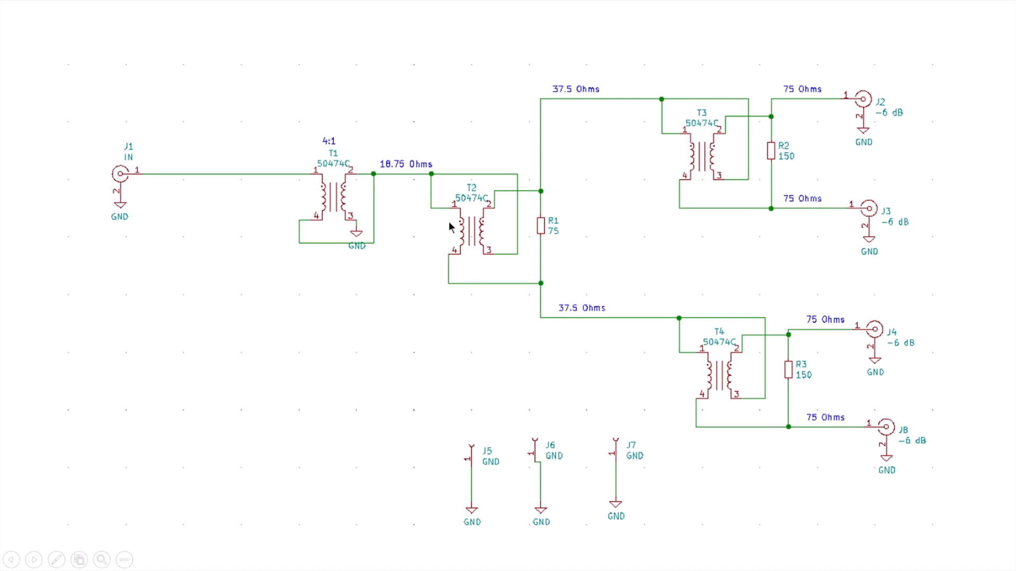
mouse_move(475, 209)
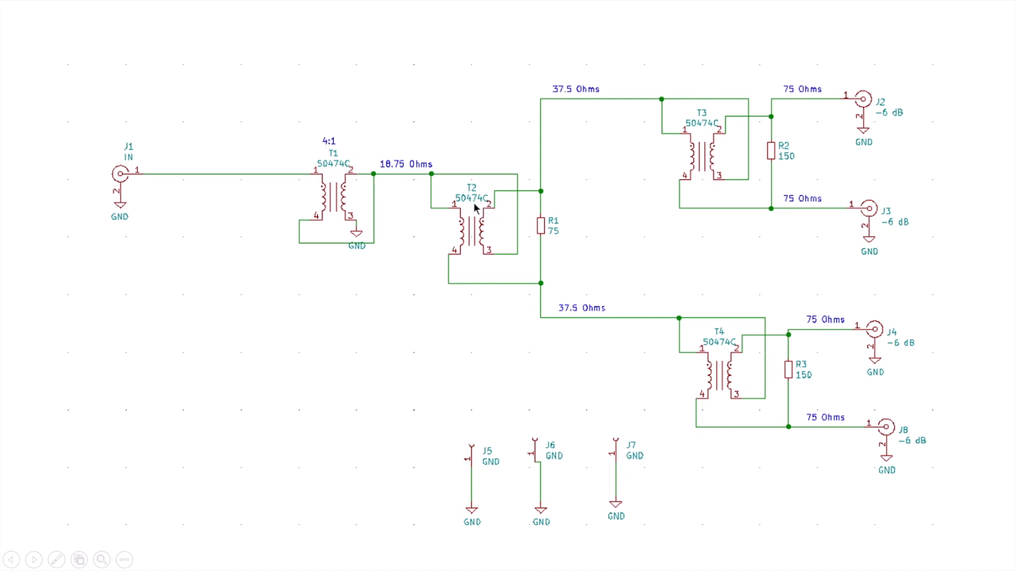
mouse_move(412, 174)
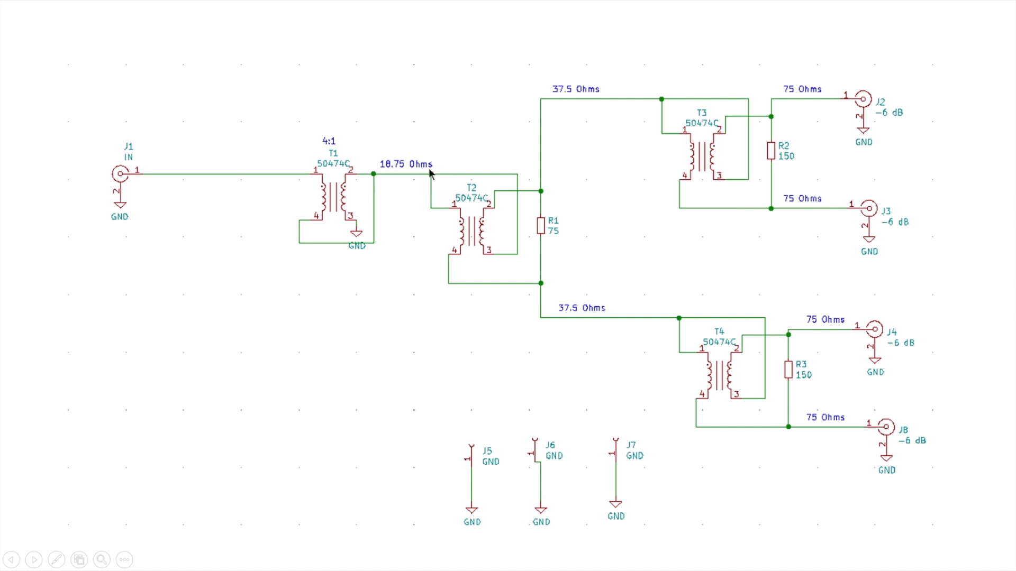
mouse_move(121, 194)
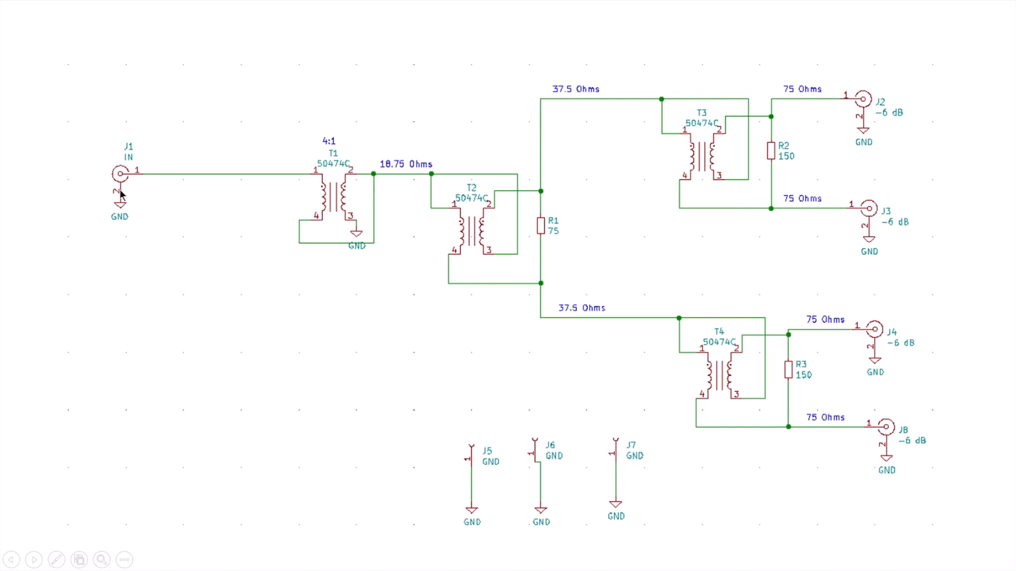
mouse_move(151, 236)
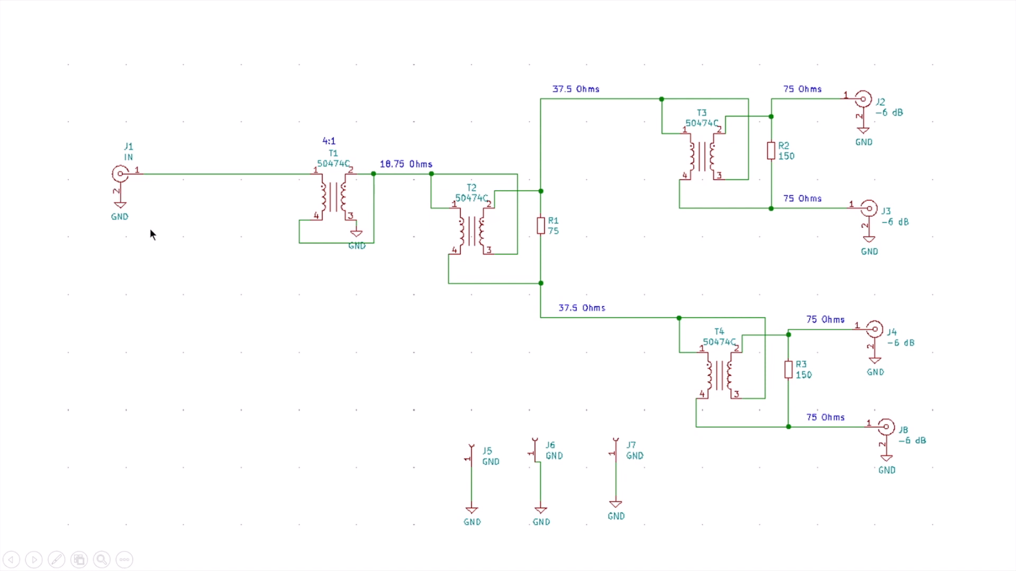
mouse_move(299, 240)
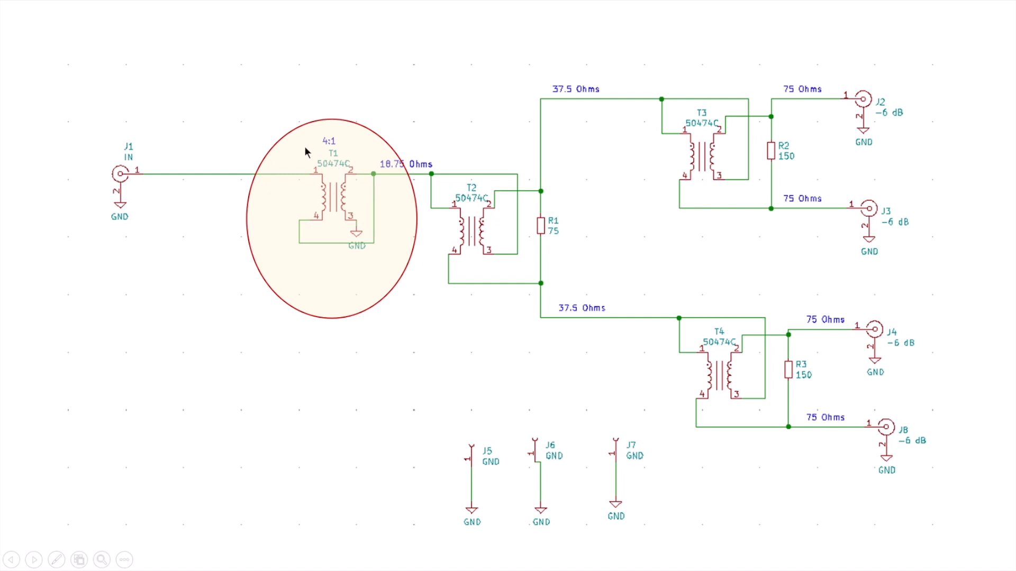
mouse_move(378, 197)
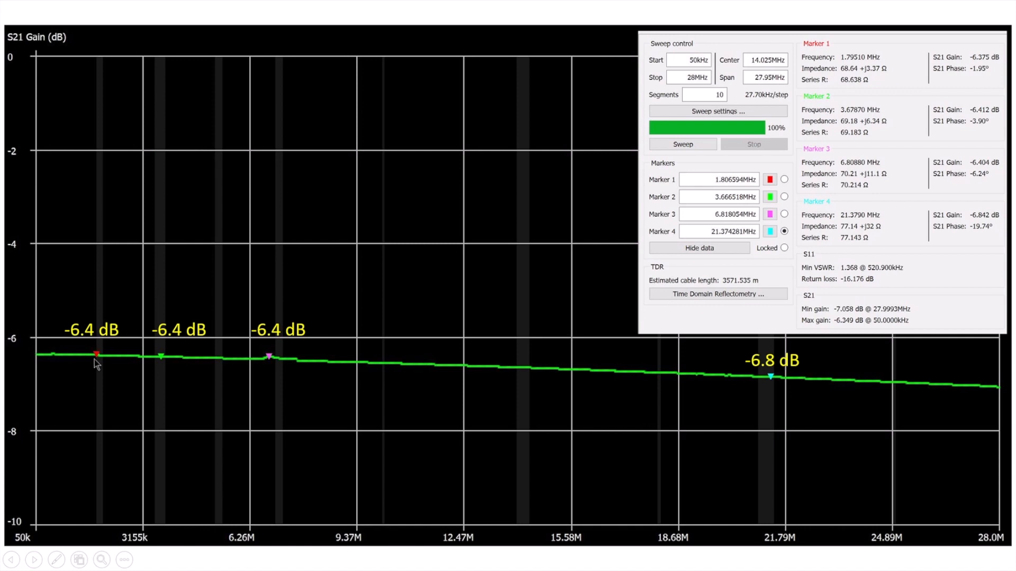
mouse_move(139, 360)
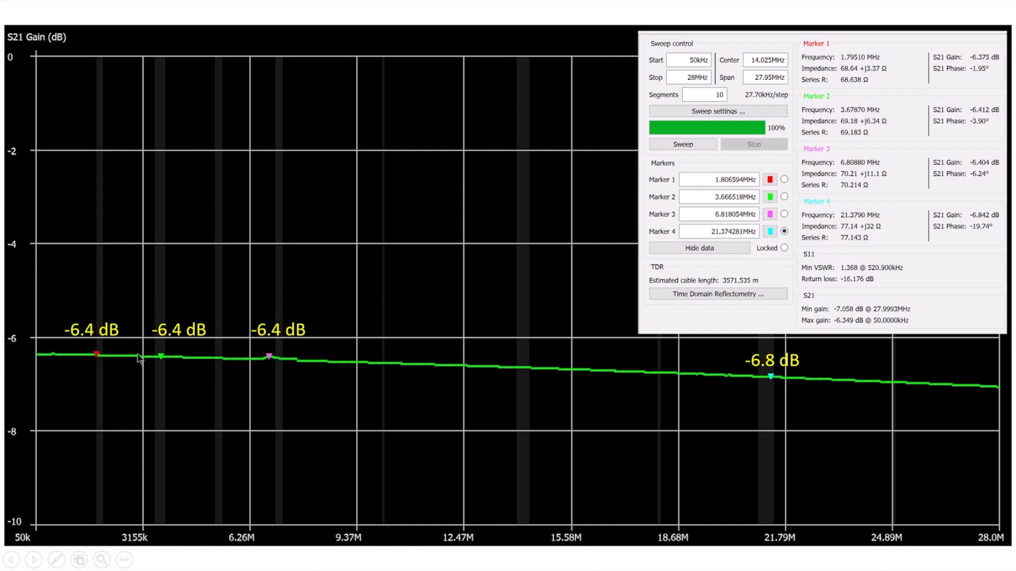
mouse_move(160, 360)
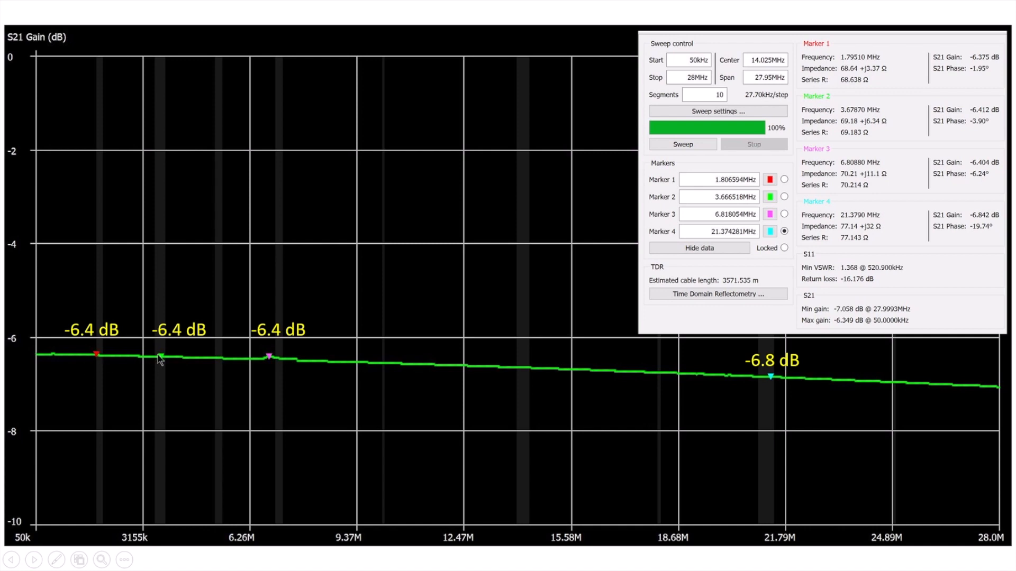
mouse_move(982, 208)
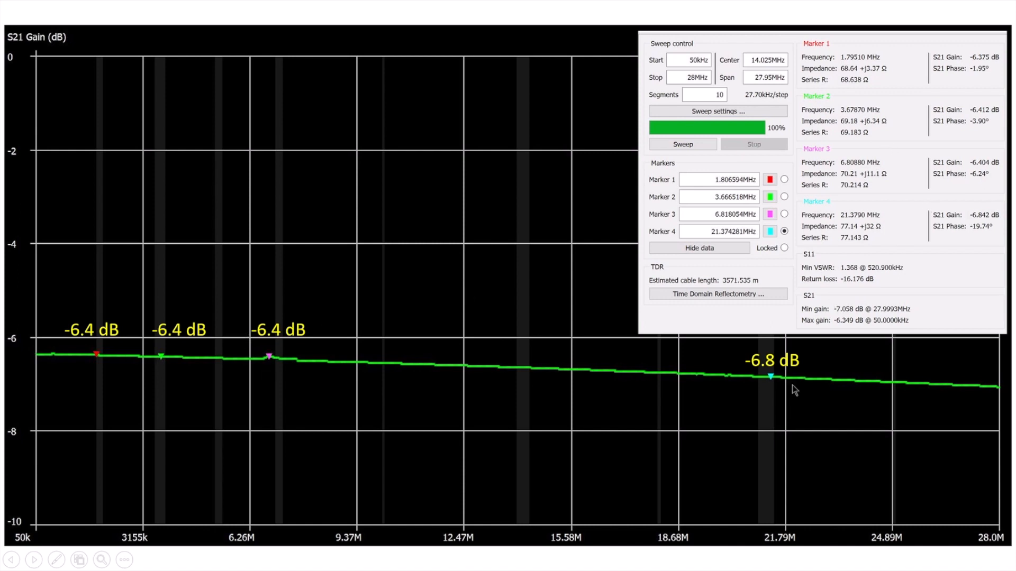
mouse_move(788, 378)
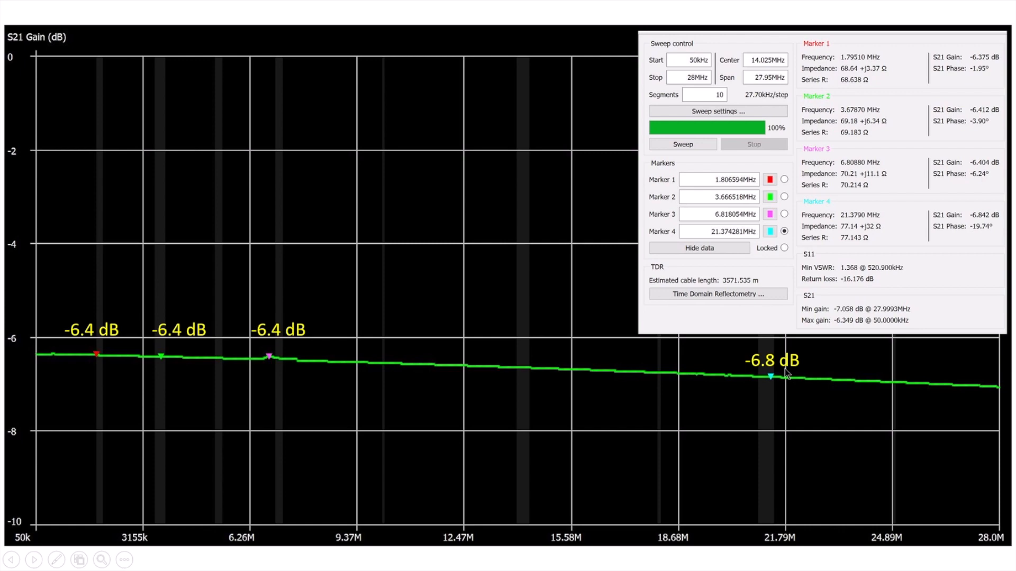
mouse_move(898, 262)
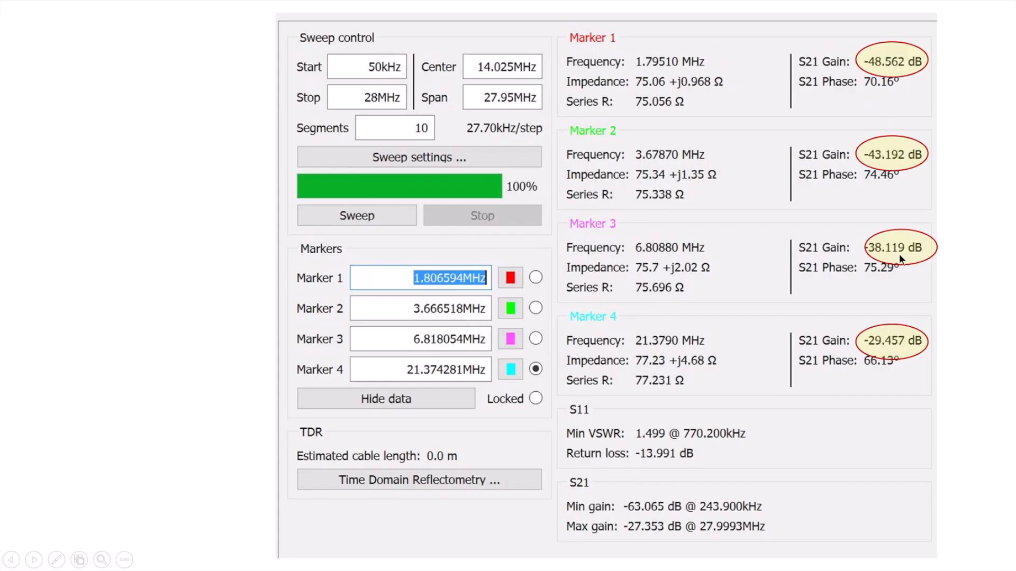
mouse_move(891, 165)
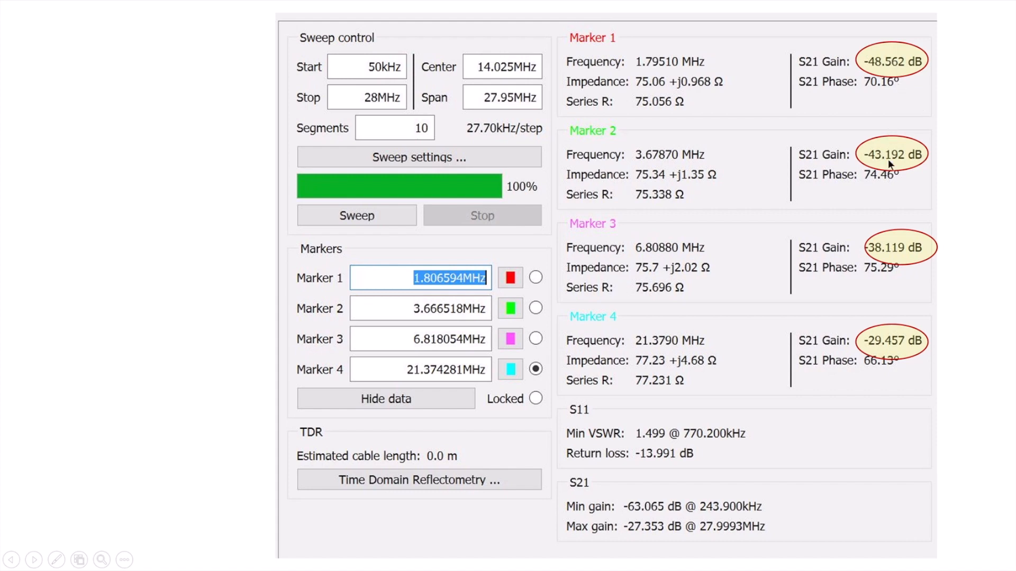
mouse_move(886, 76)
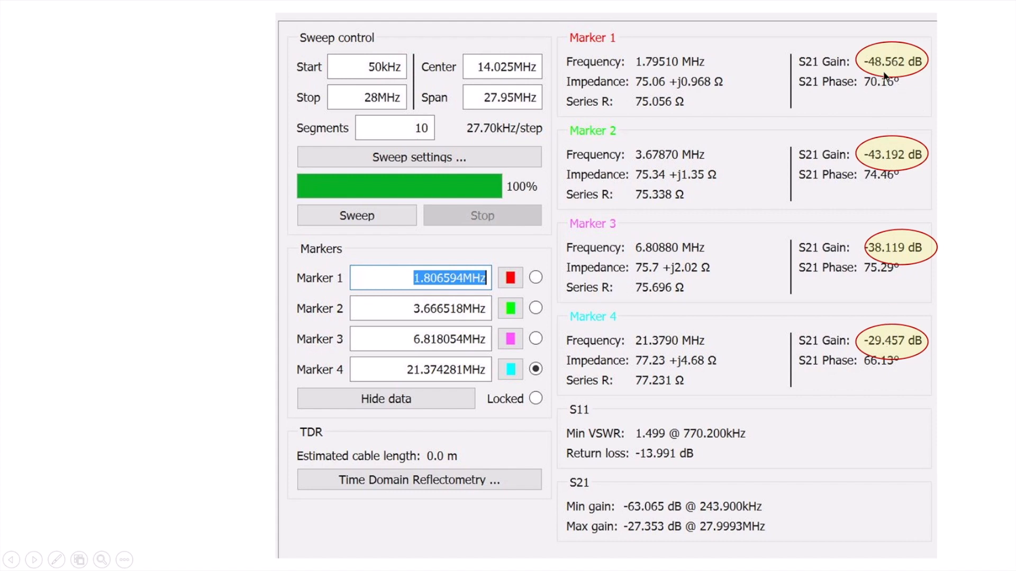
mouse_move(903, 73)
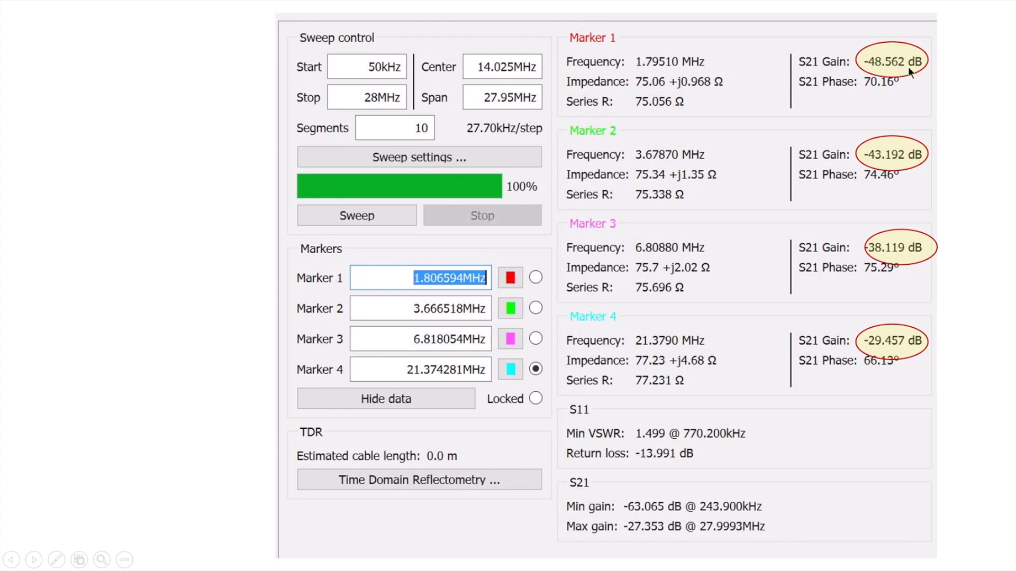
mouse_move(881, 350)
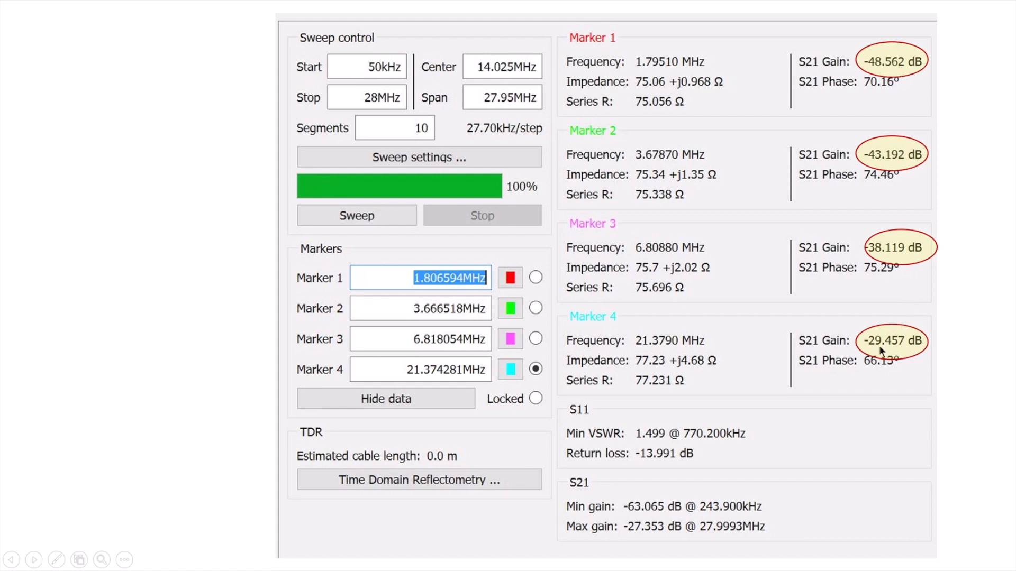
mouse_move(896, 361)
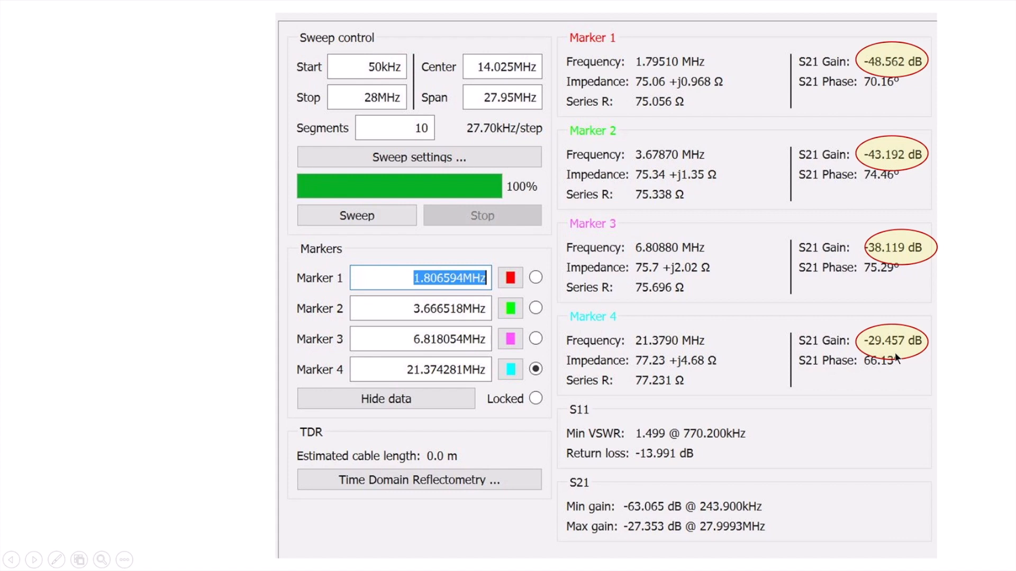
mouse_move(897, 359)
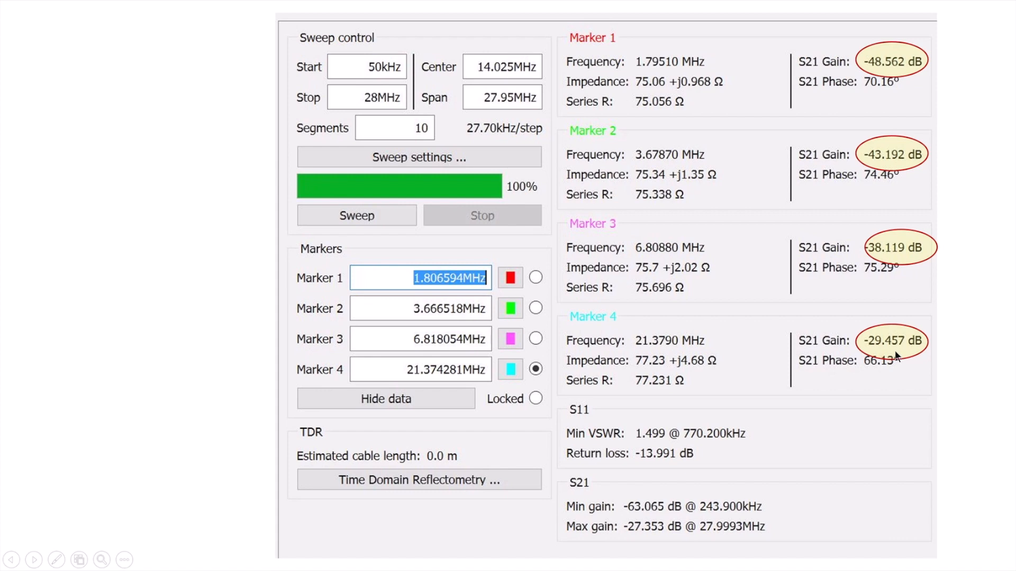